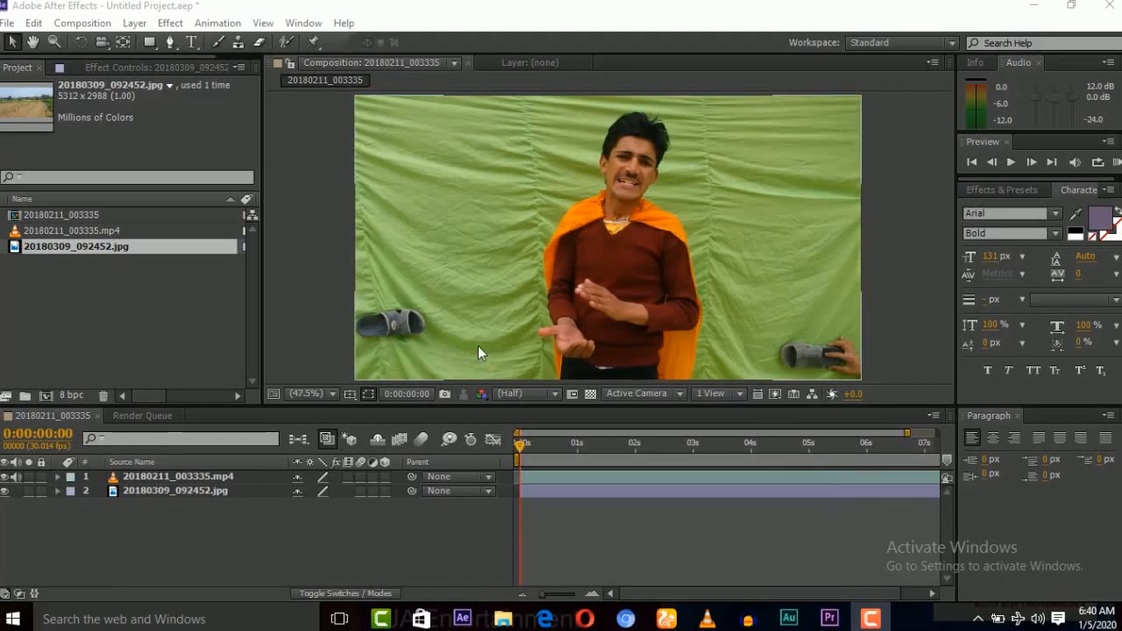
mouse_move(577, 314)
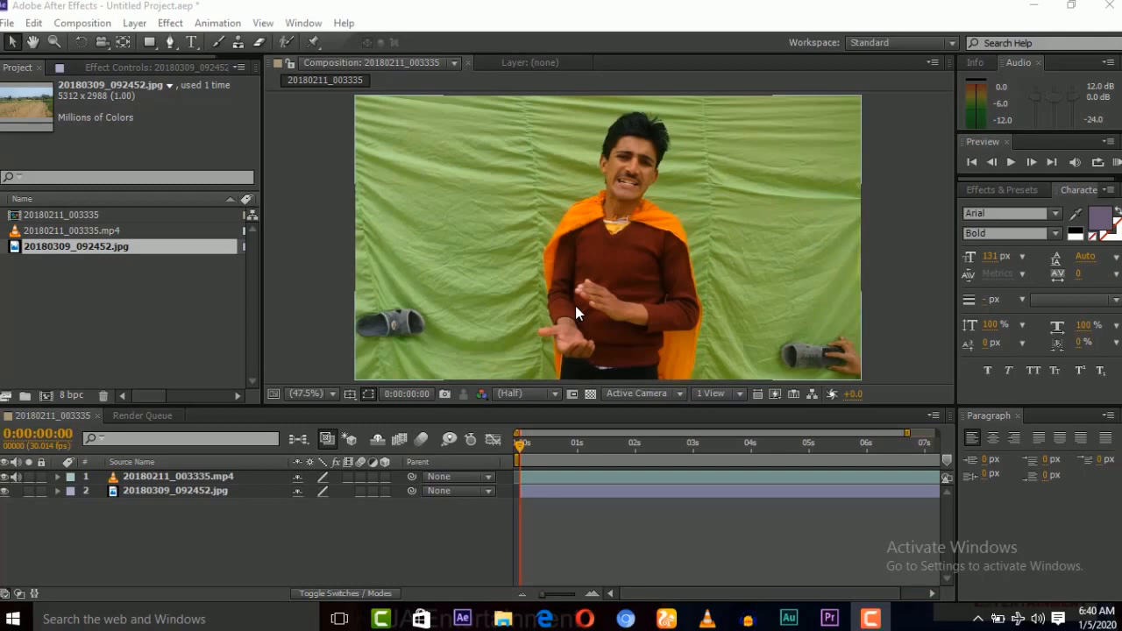
mouse_move(549, 291)
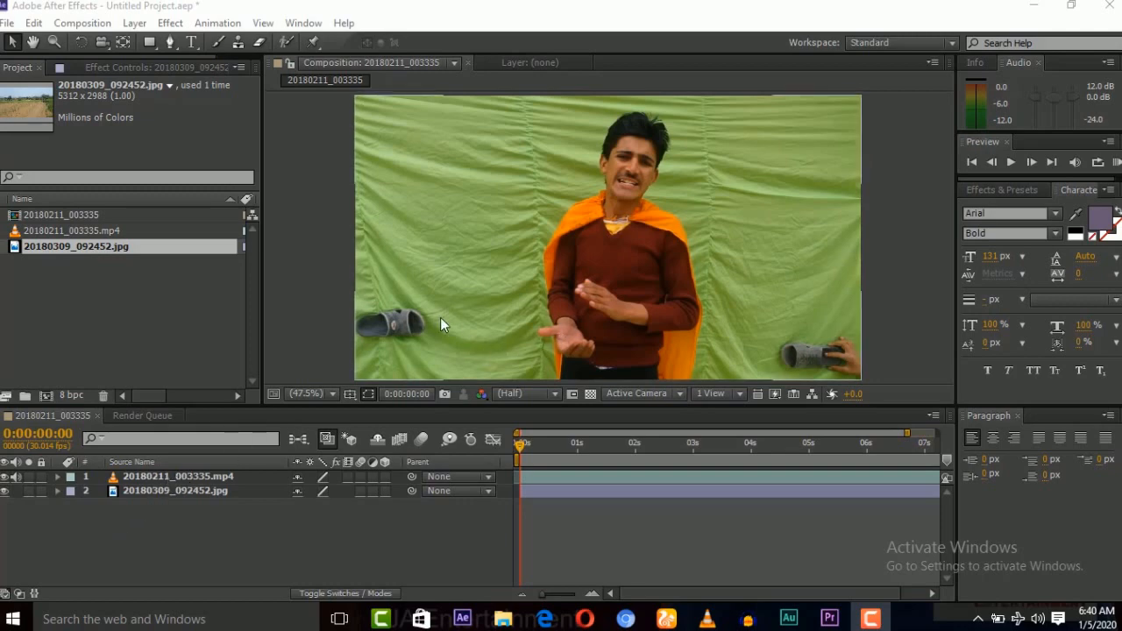
mouse_move(561, 302)
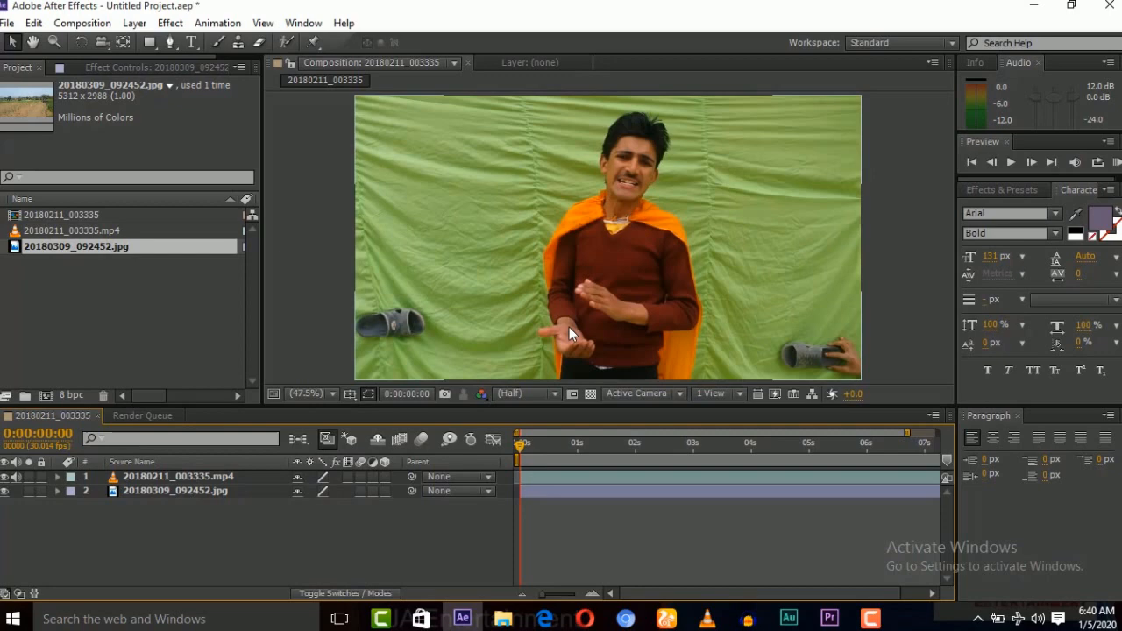
mouse_move(160, 94)
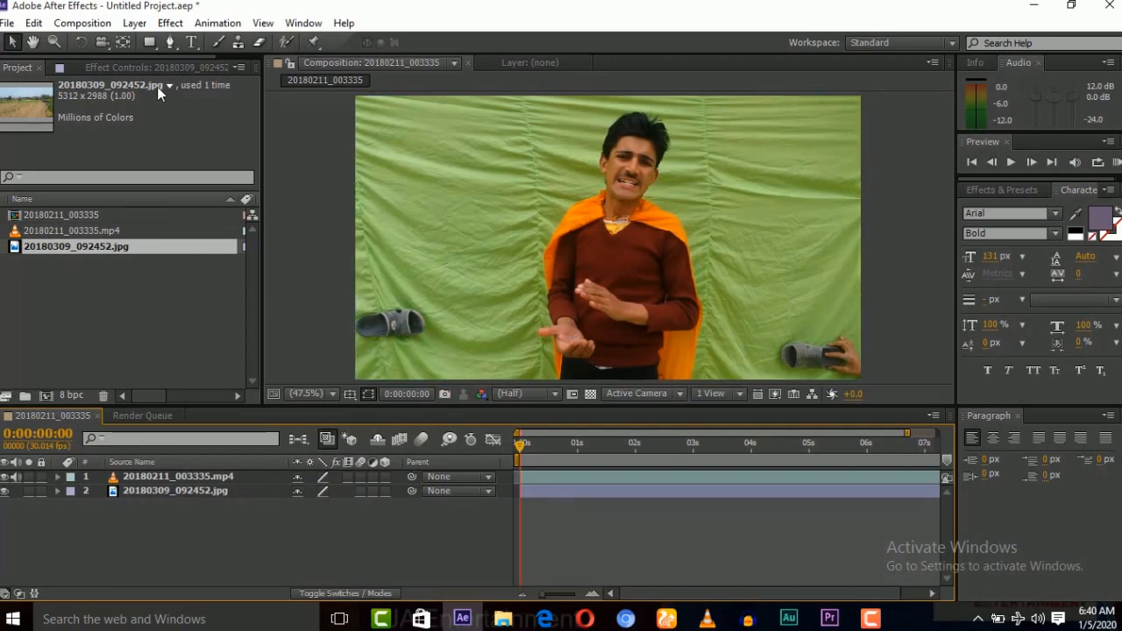
Step: Apply Keylight (1.2) to the green-screen clip to key out the green backdrop
click(170, 23)
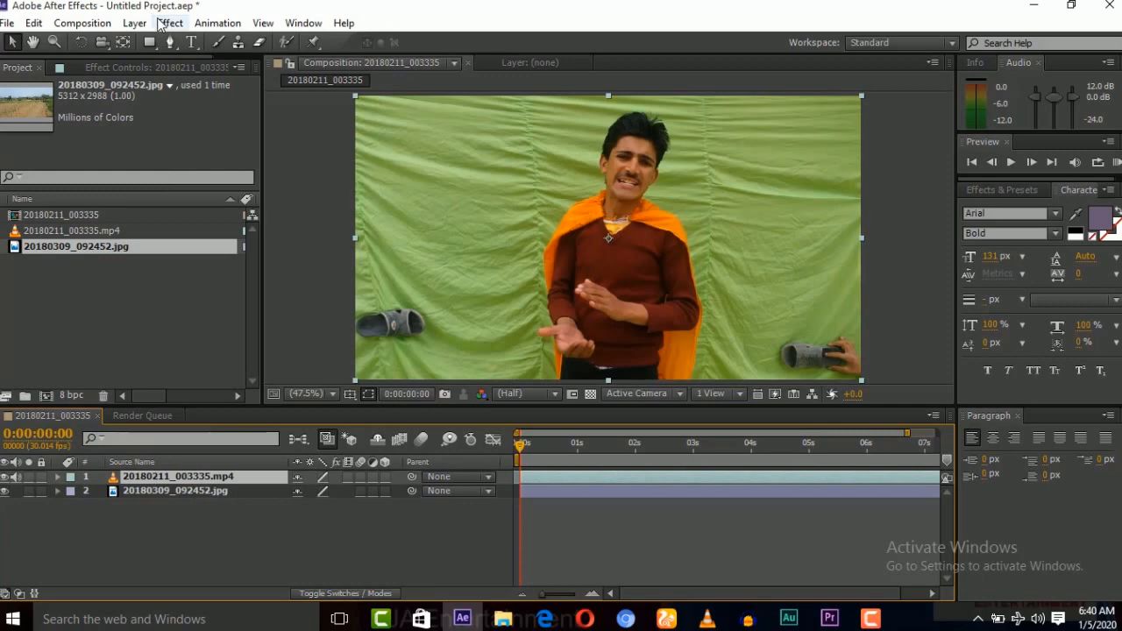
click(170, 22)
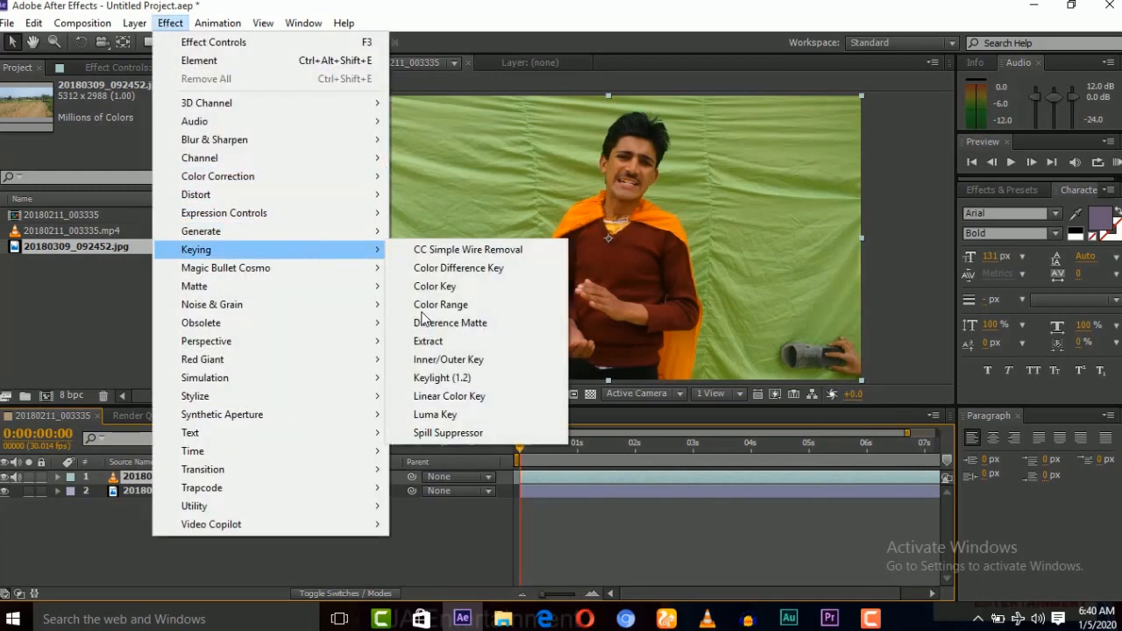
click(442, 377)
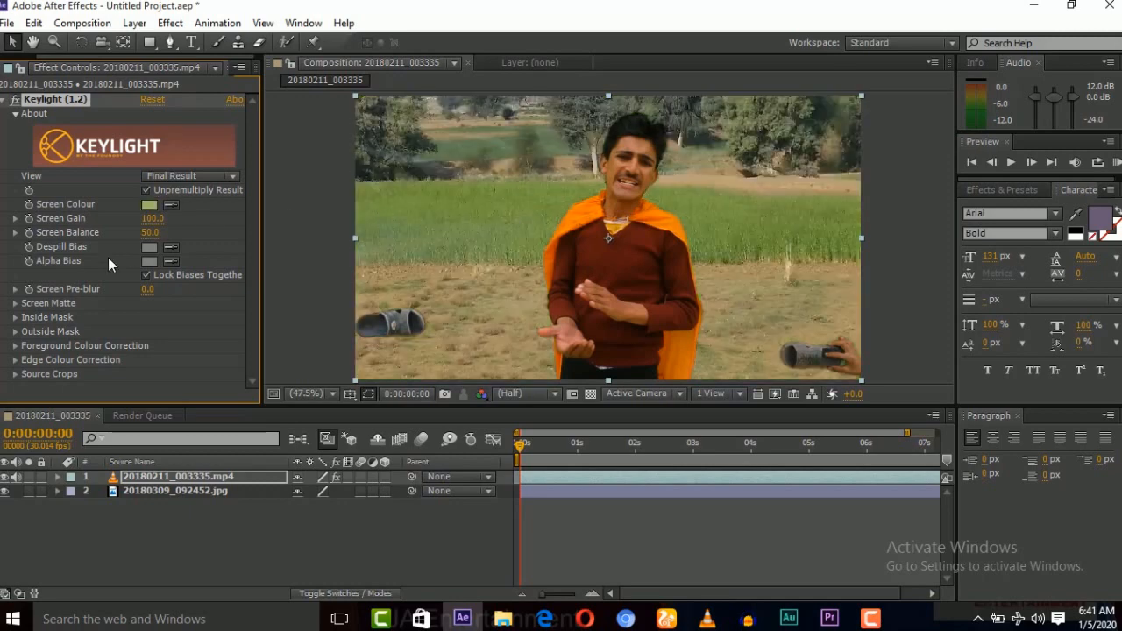
mouse_move(21, 305)
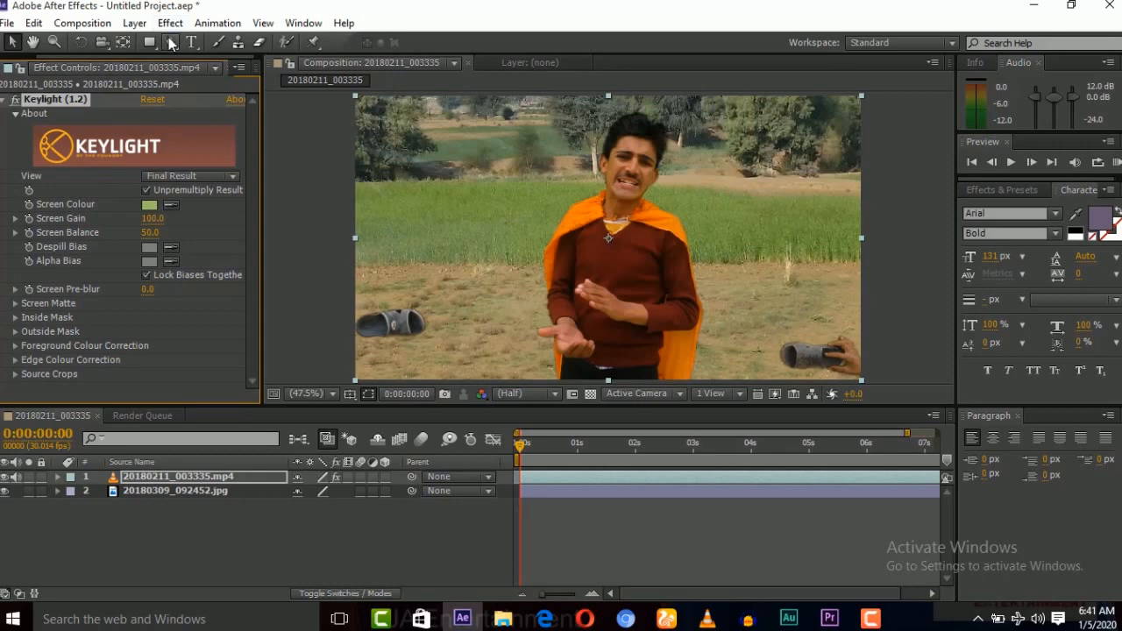
Step: Draw a Pen-tool mask around the green-screen area surrounding the person
click(170, 42)
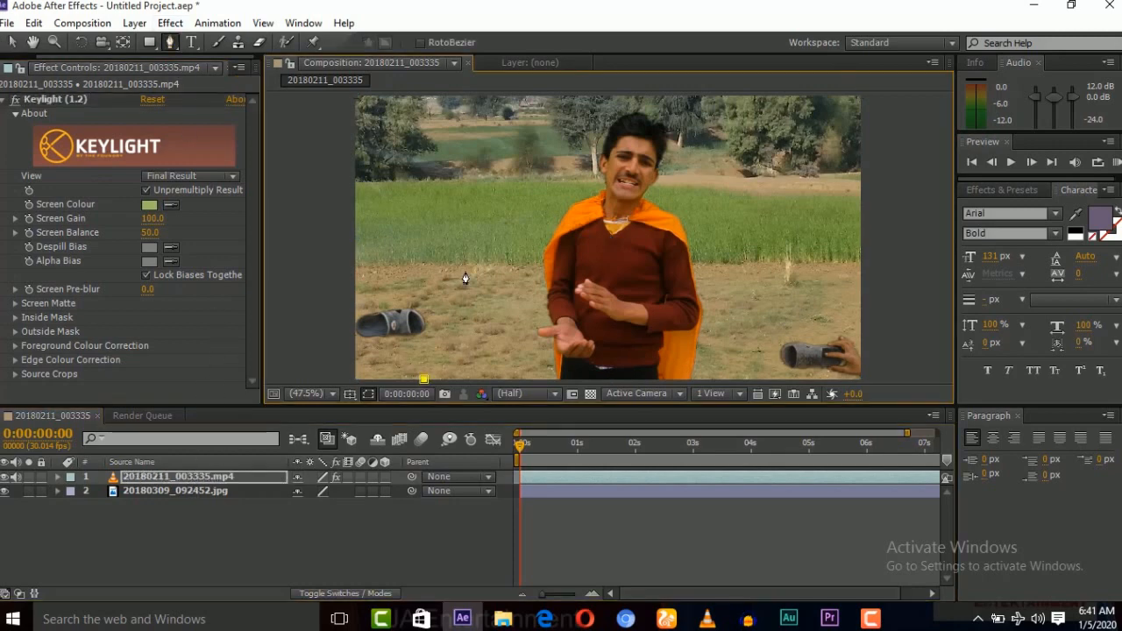
drag(423, 186, 499, 379)
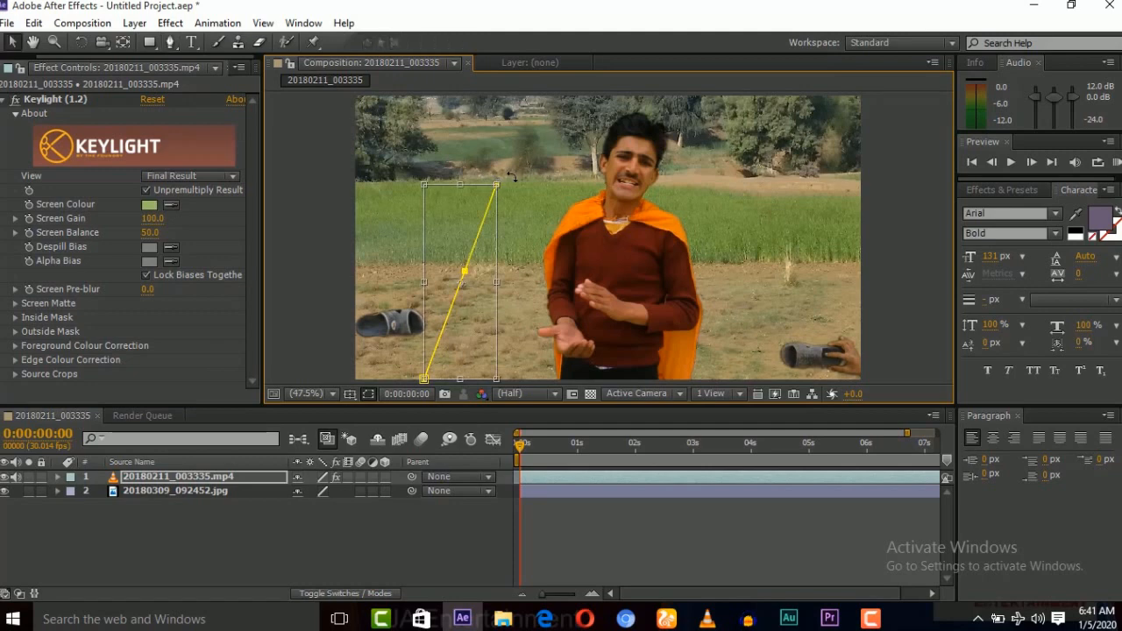
mouse_move(509, 202)
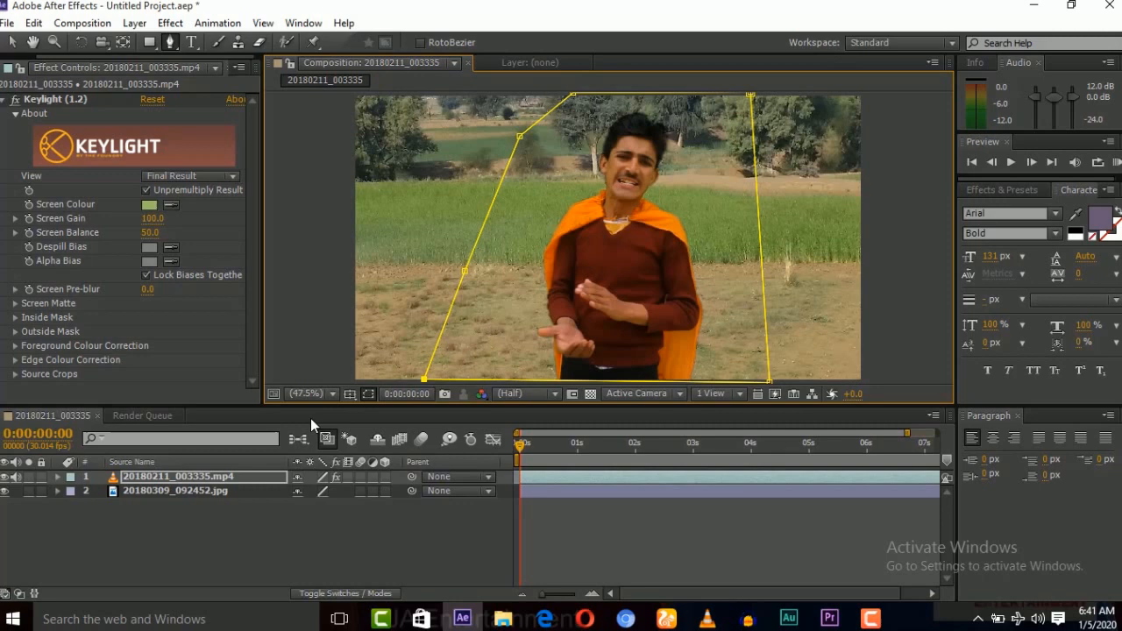
click(175, 489)
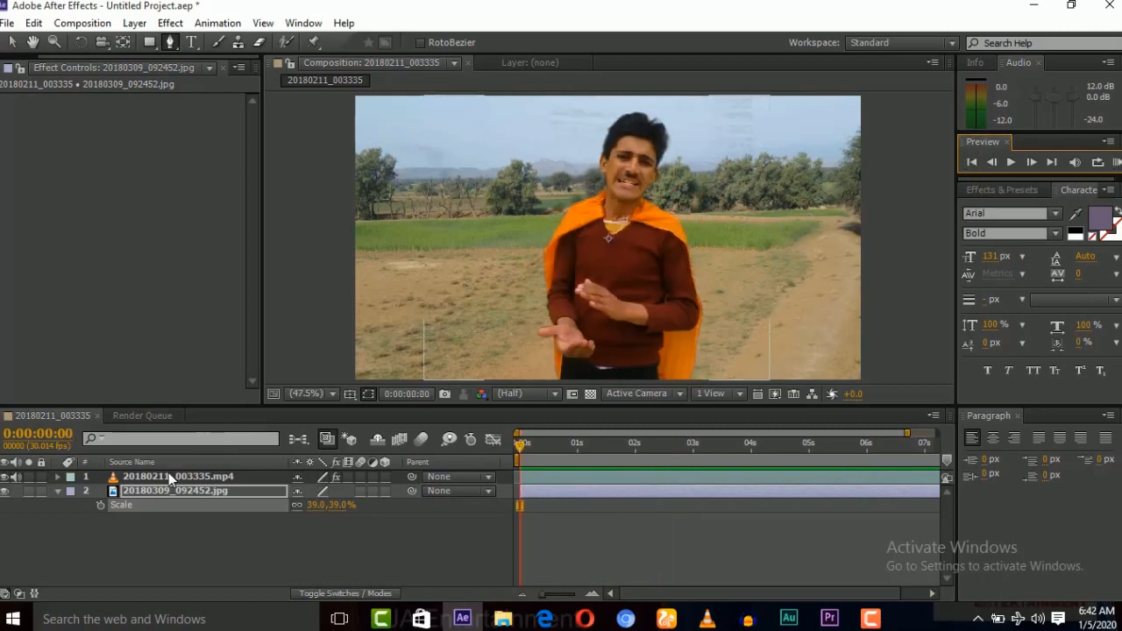
Step: Disable the mask and Keylight on the MP4 layer to show the original green footage
click(178, 476)
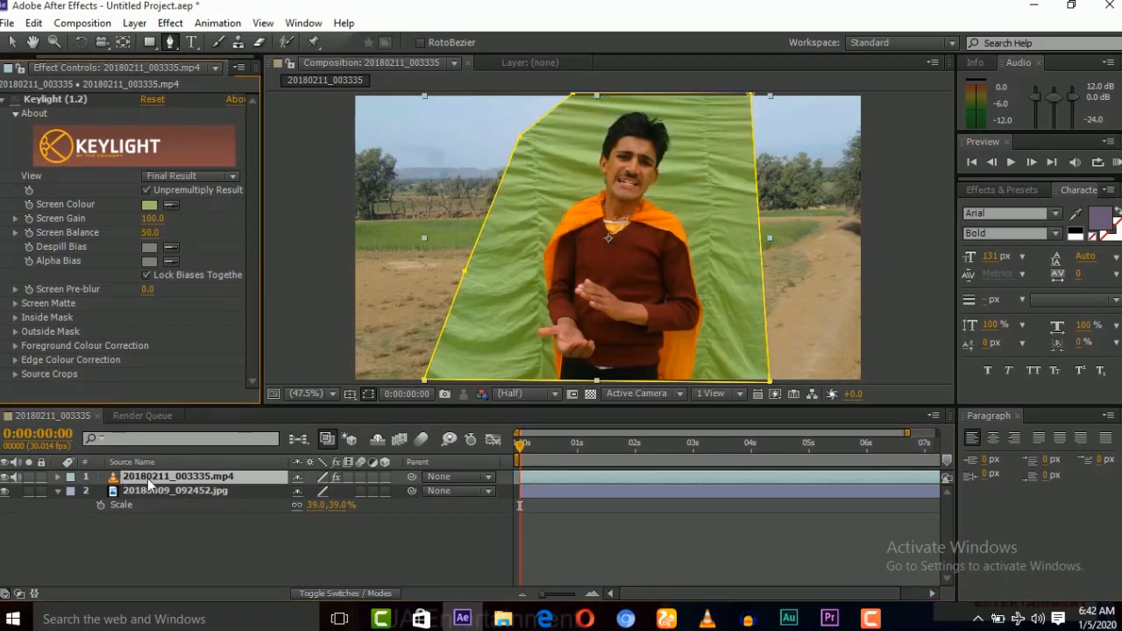
click(60, 477)
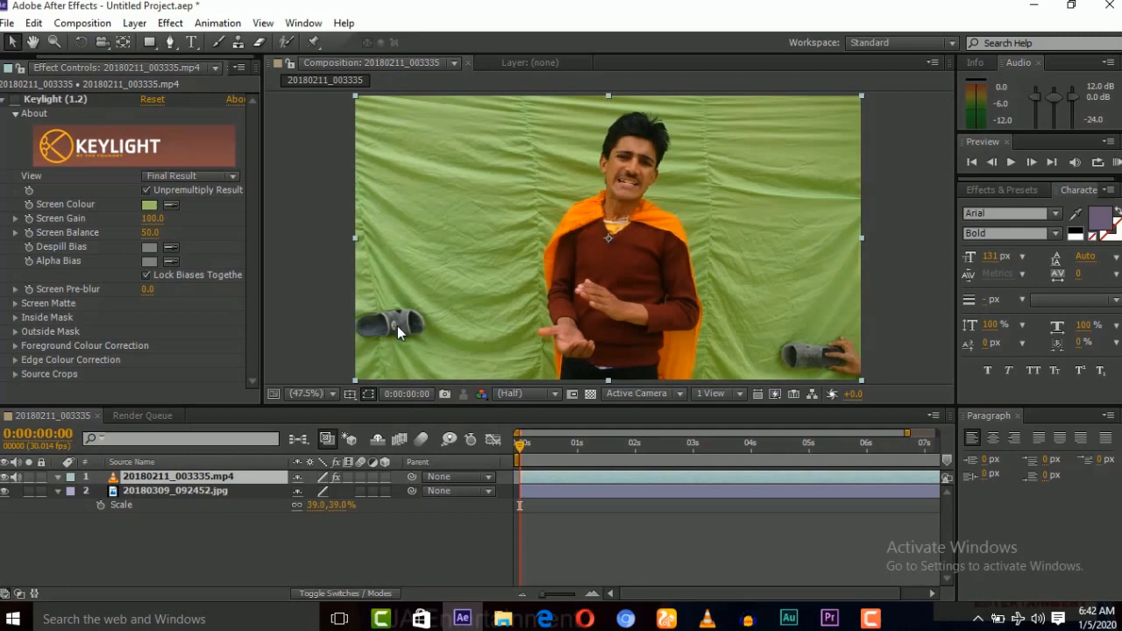
mouse_move(788, 361)
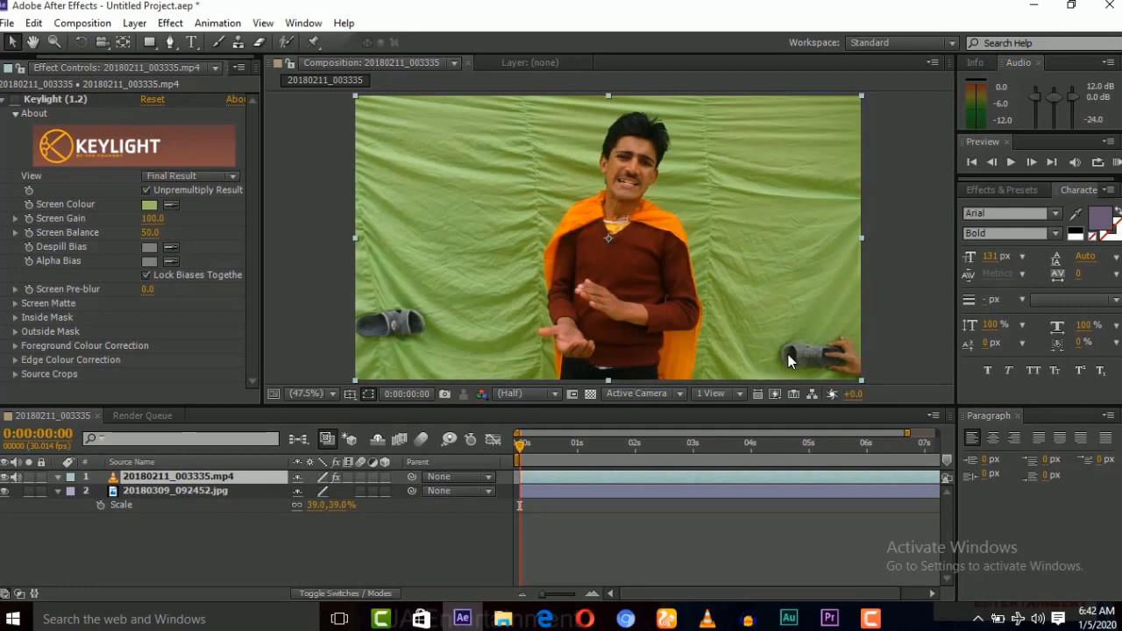
mouse_move(390, 351)
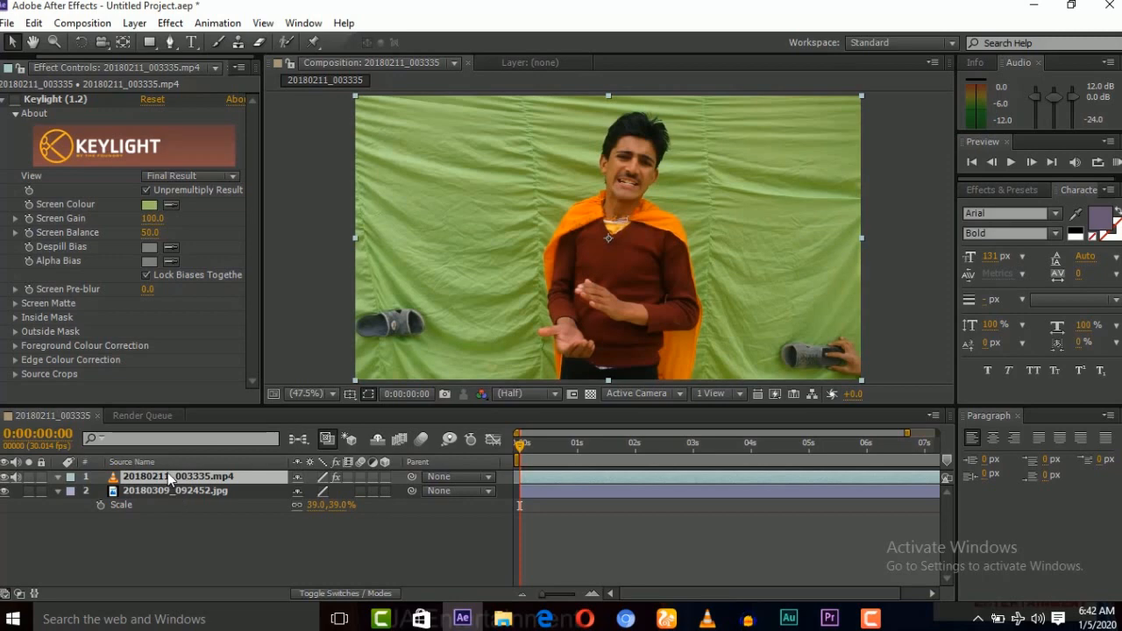
Step: Start Track Motion on the MP4 layer with Track Point 1 on the left sandal
right_click(170, 476)
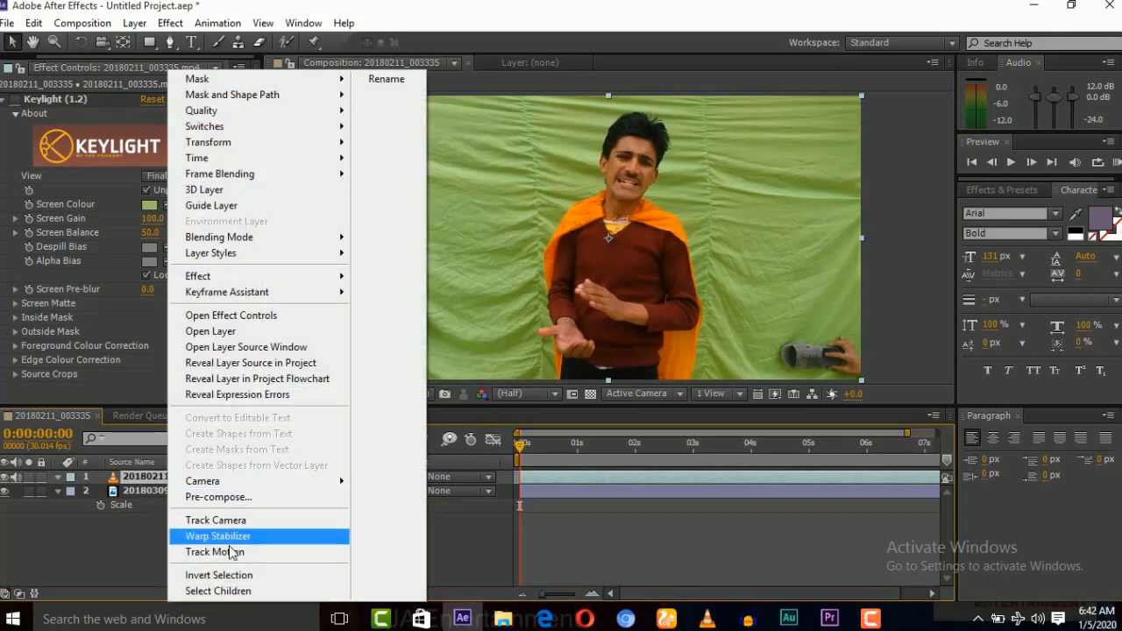
click(215, 553)
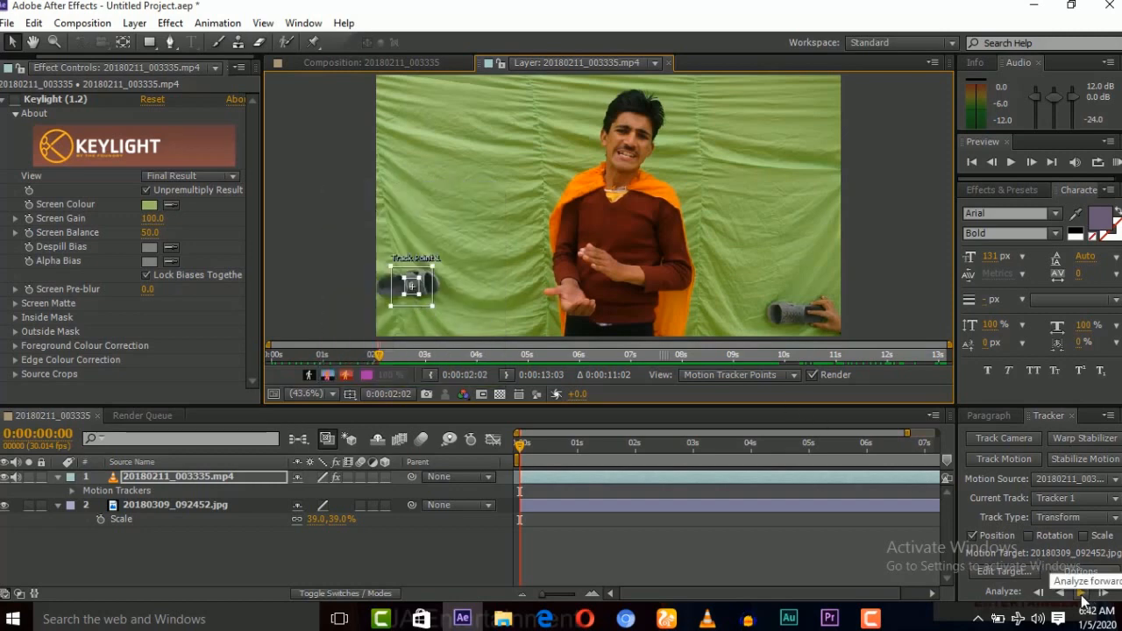
Step: Analyze Track Point 1 forward repeatedly until it follows the marker to the clip's end
click(1082, 596)
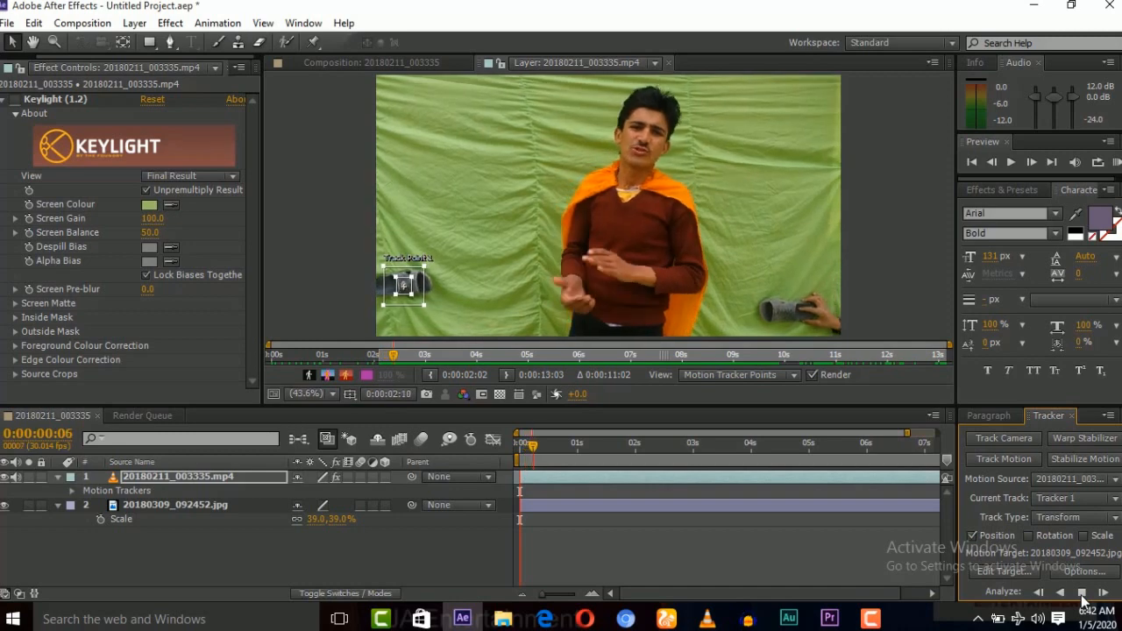
click(1081, 592)
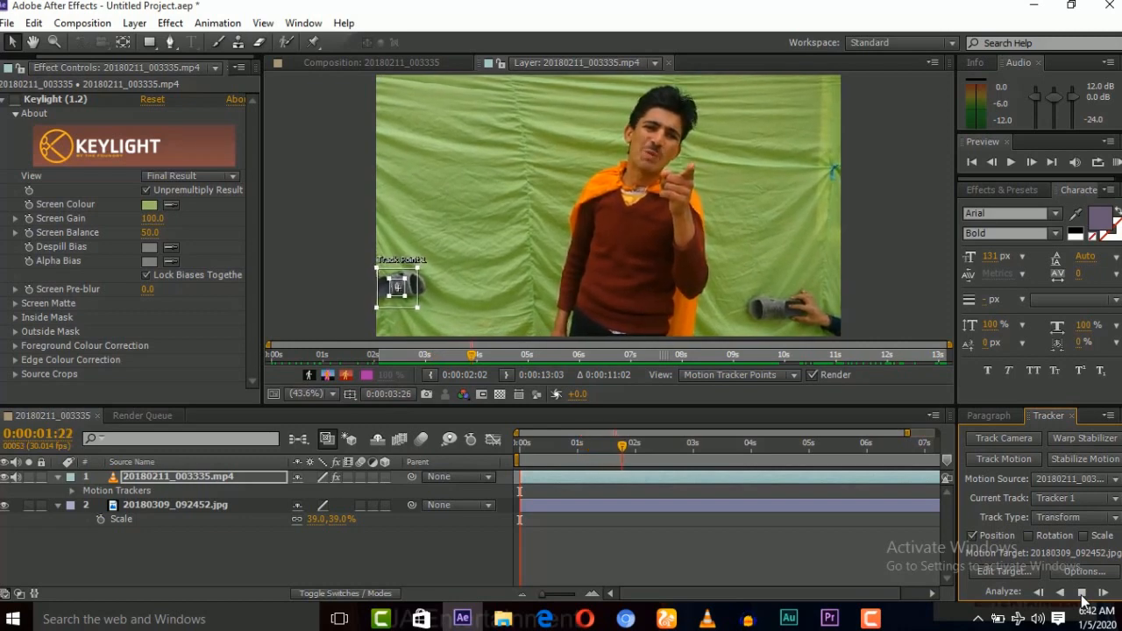
click(1080, 593)
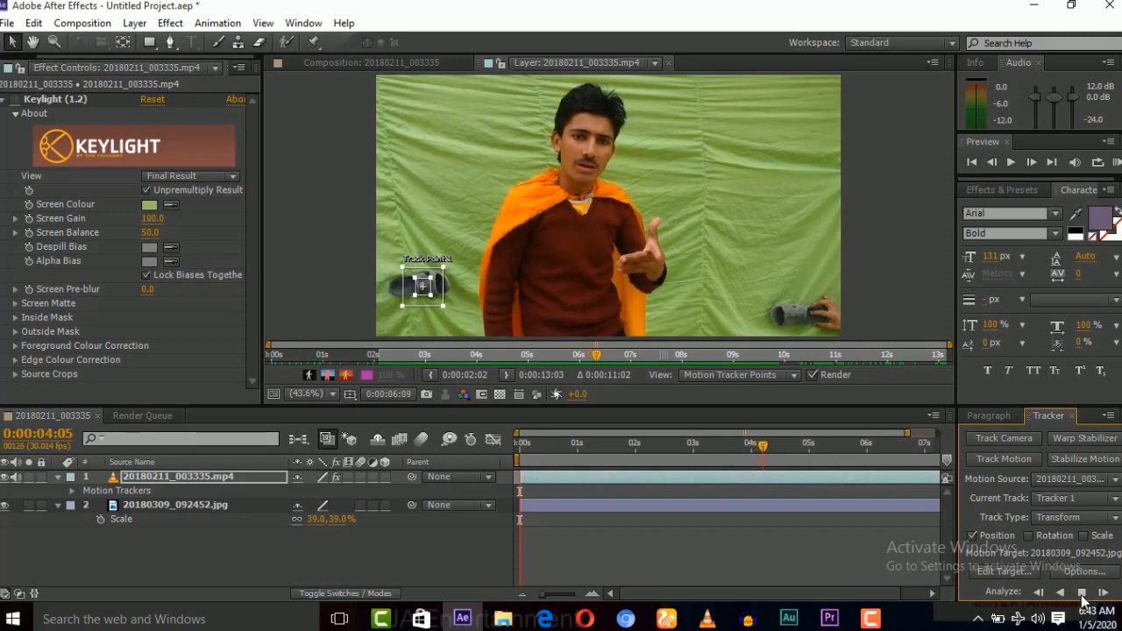
click(1082, 593)
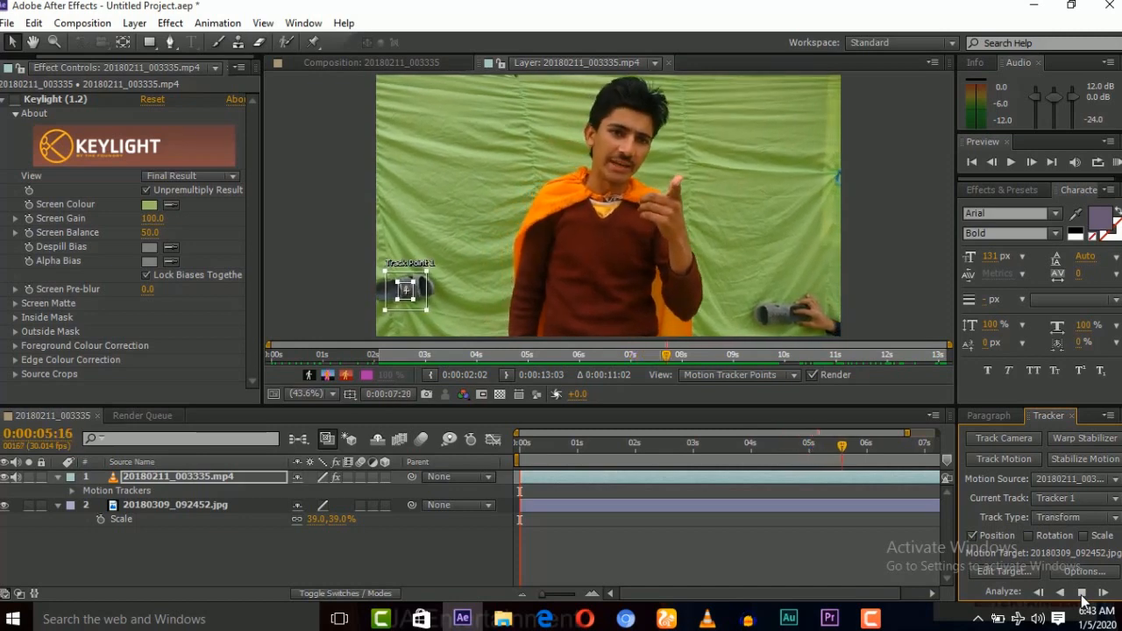
click(1080, 592)
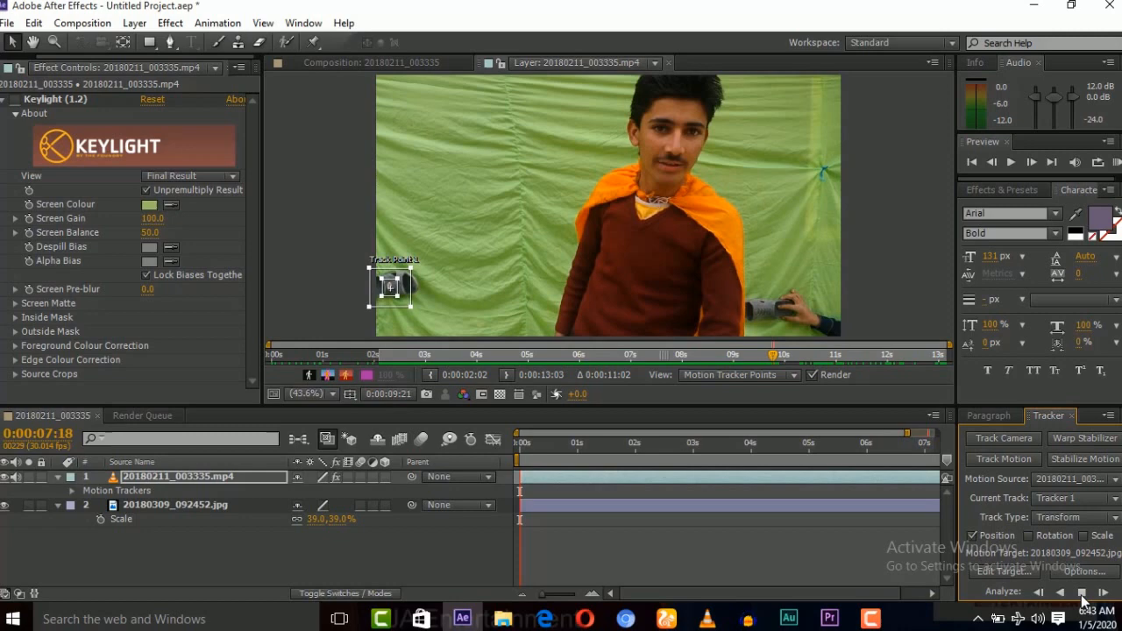
click(1081, 592)
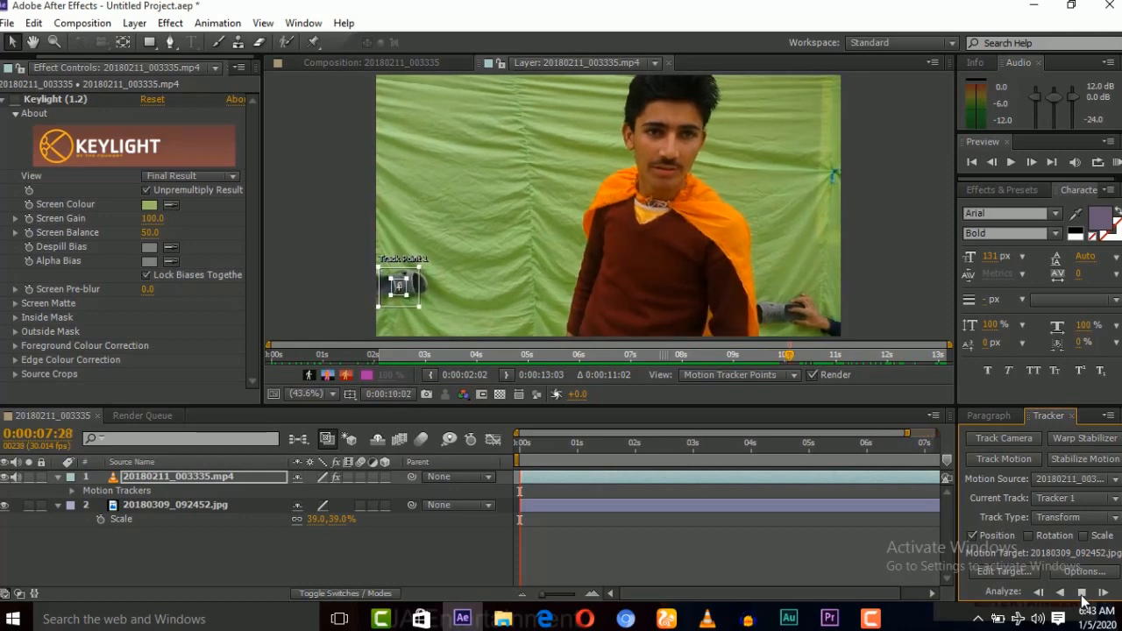
click(1081, 592)
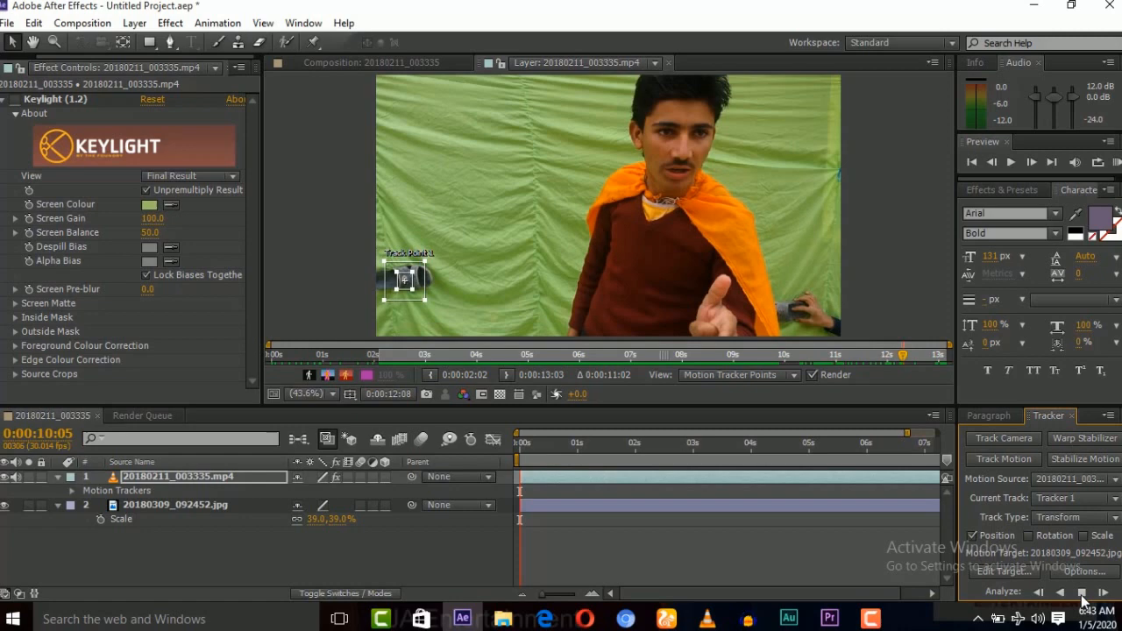
click(1081, 592)
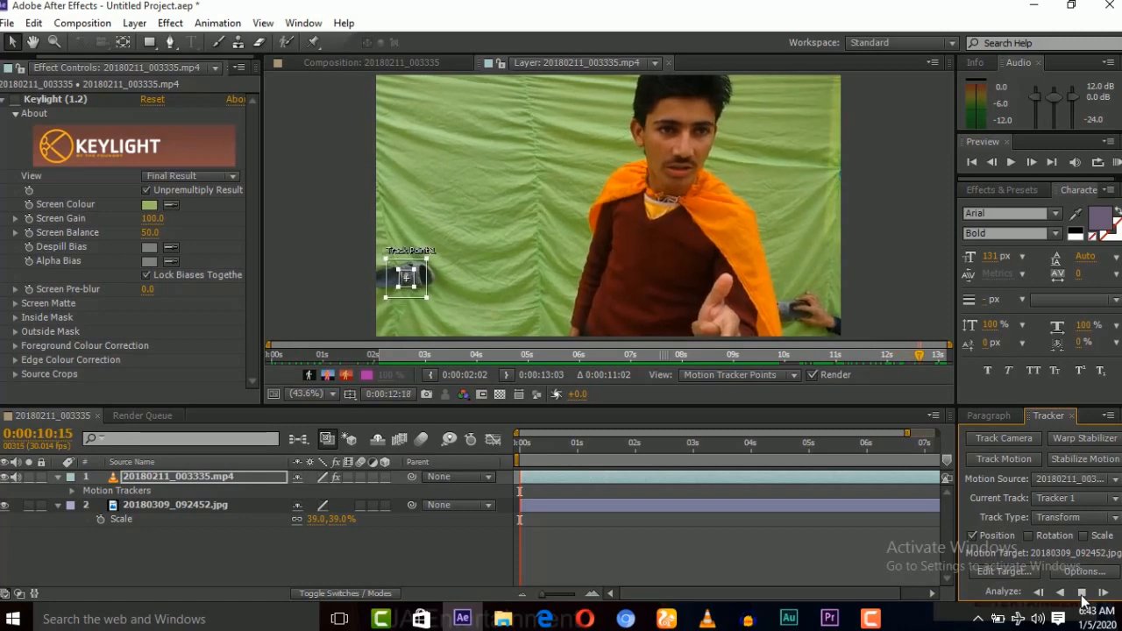
click(1080, 592)
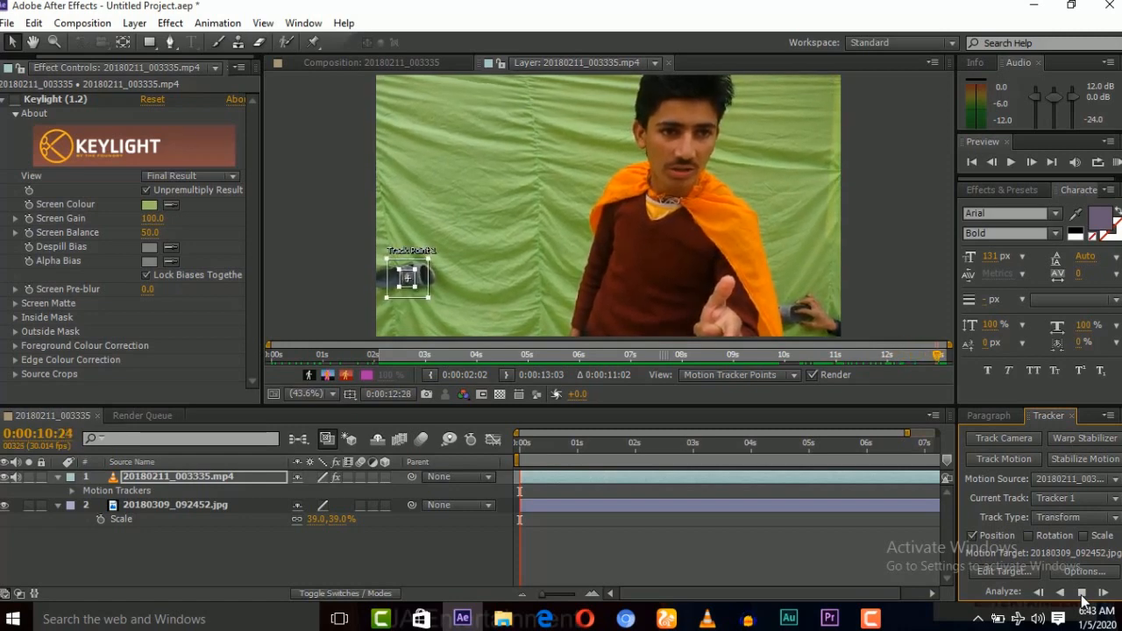
click(1082, 592)
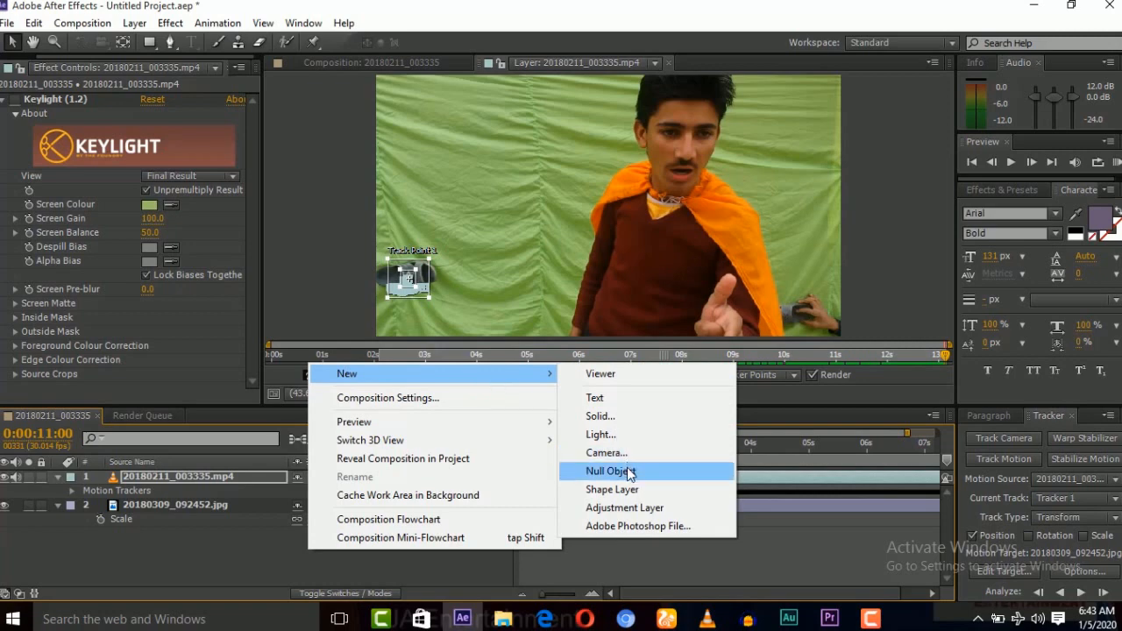
Step: Add Null 1 as the track target and apply the tracked motion in X and Y
click(605, 471)
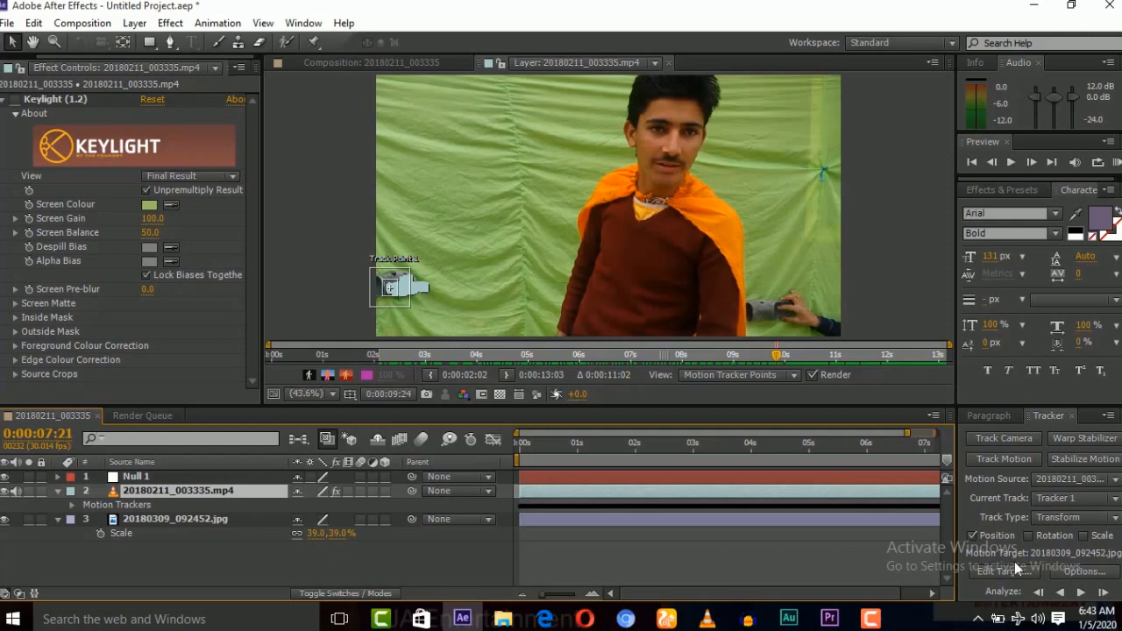
click(1001, 570)
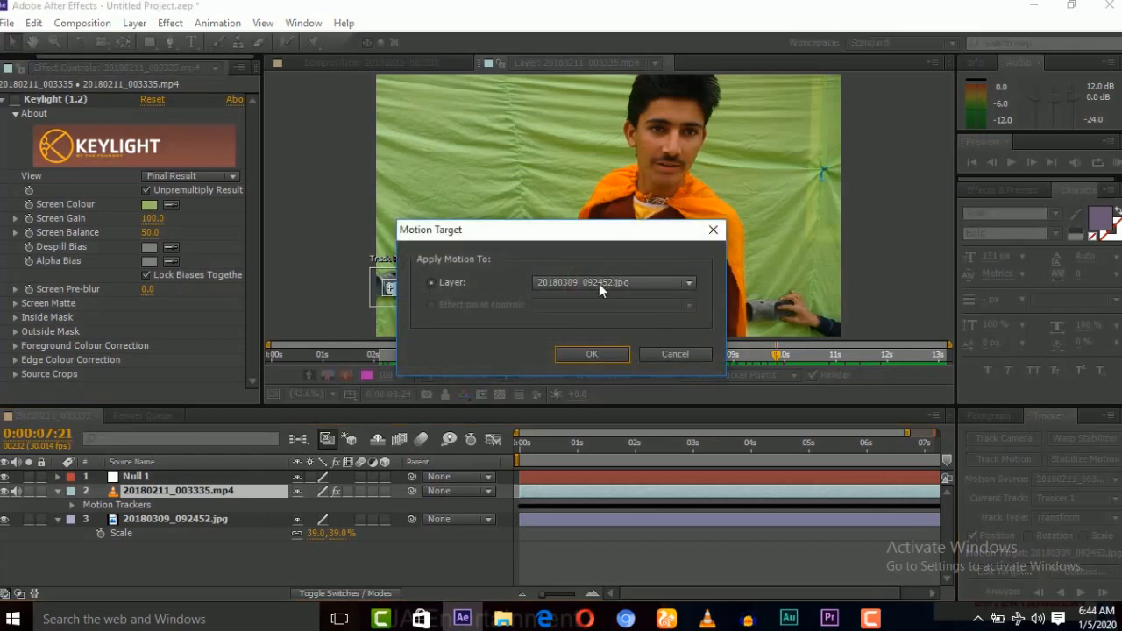
click(614, 282)
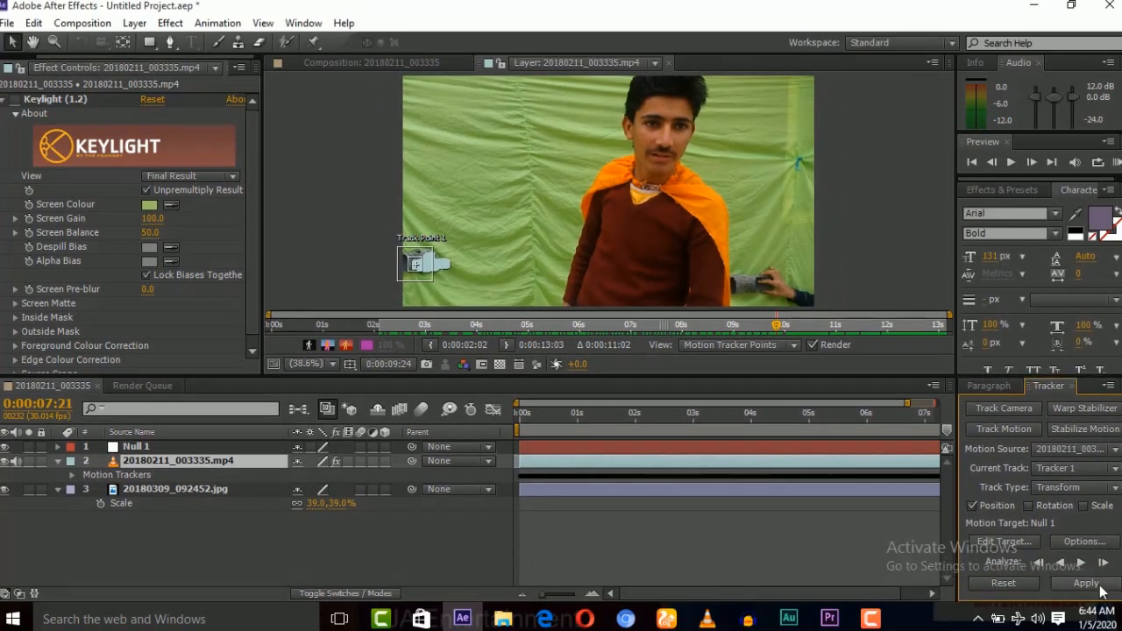
click(1085, 583)
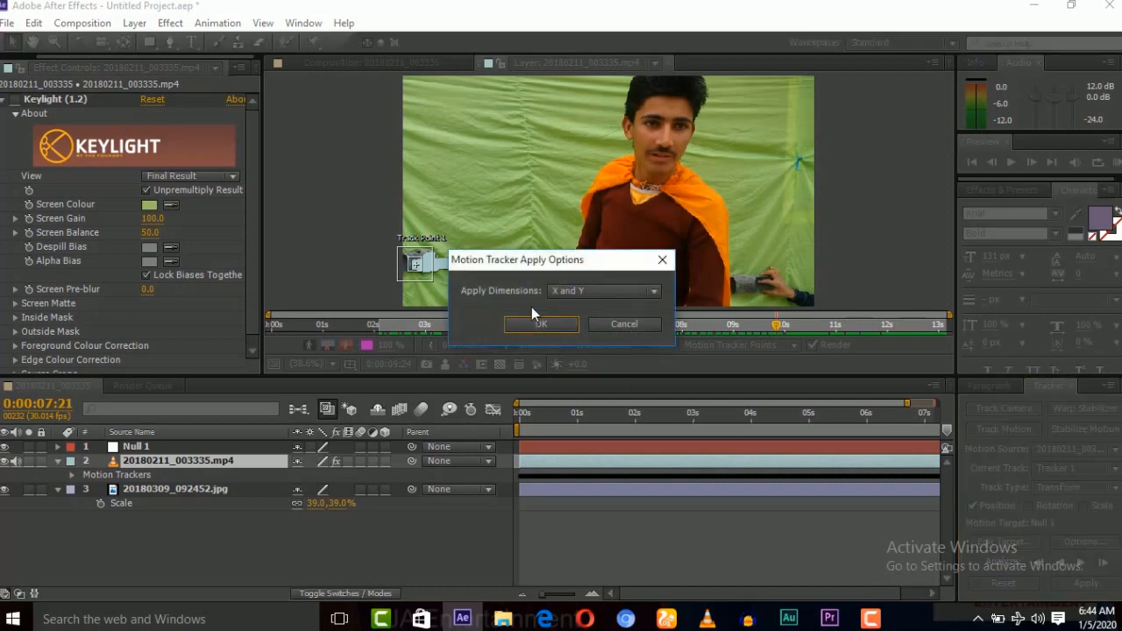
click(603, 290)
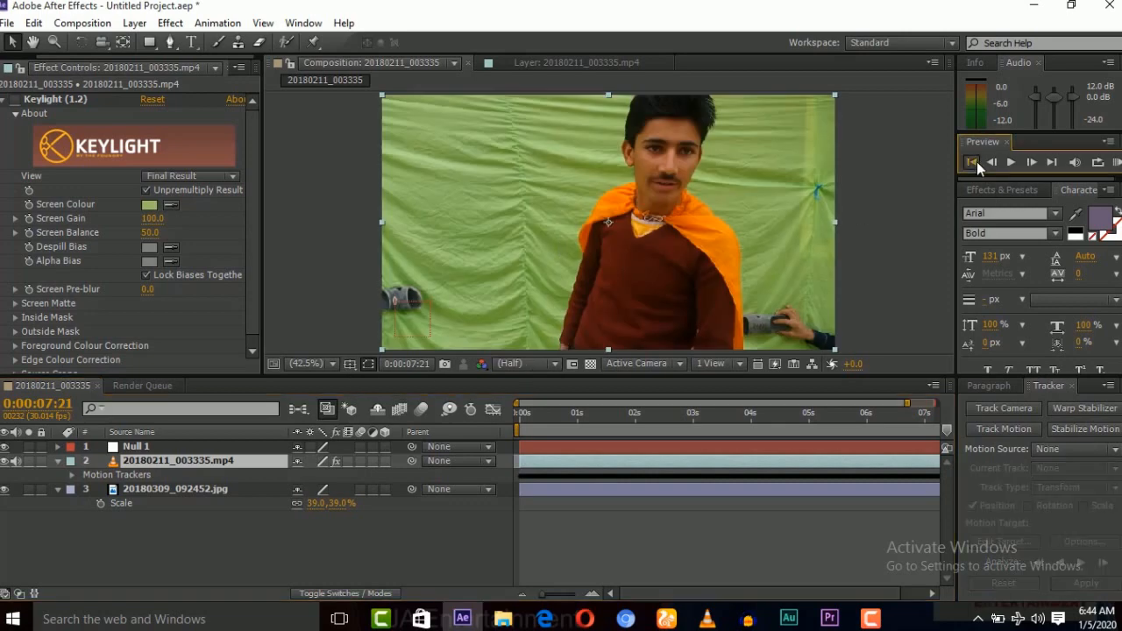
Step: From the first frame, redraw Mask 1 around the person on the footage layer
click(971, 162)
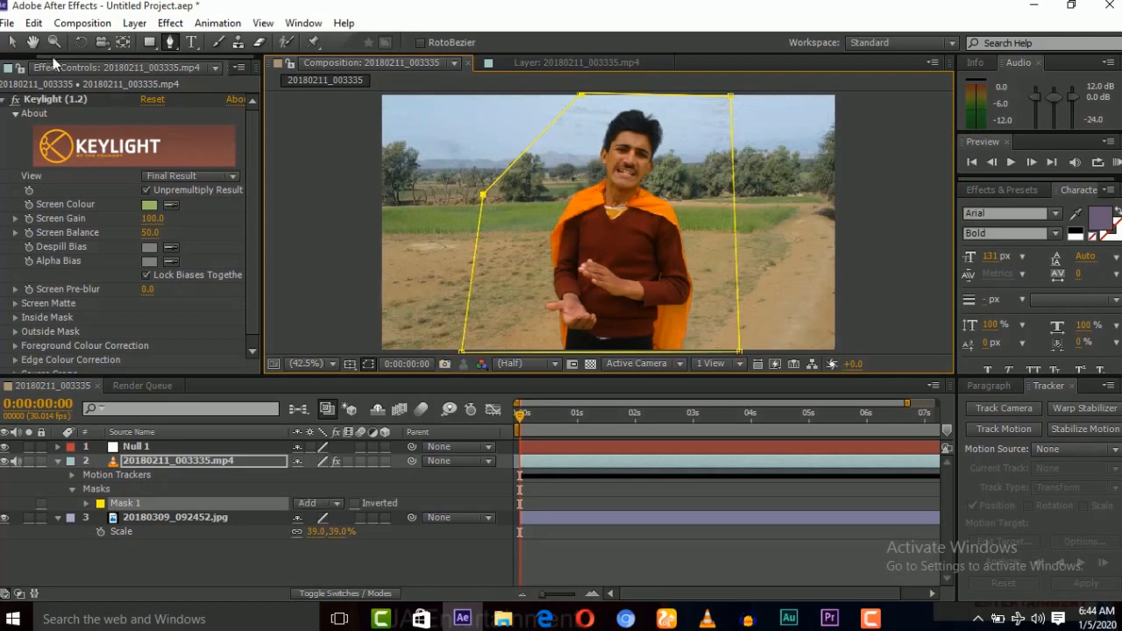
click(140, 446)
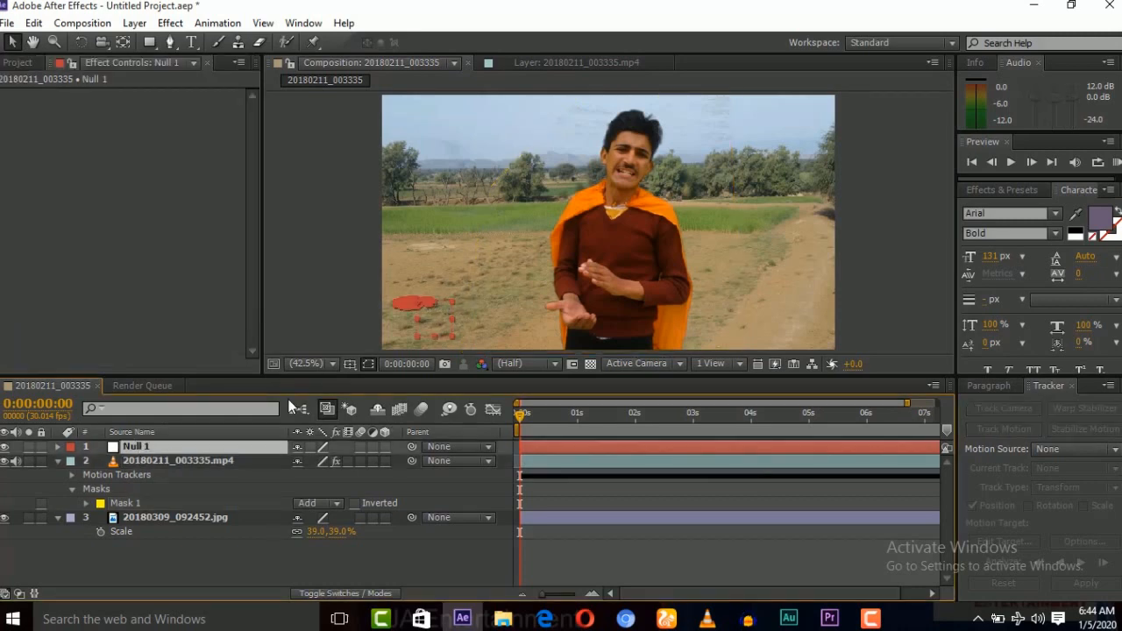
mouse_move(412, 523)
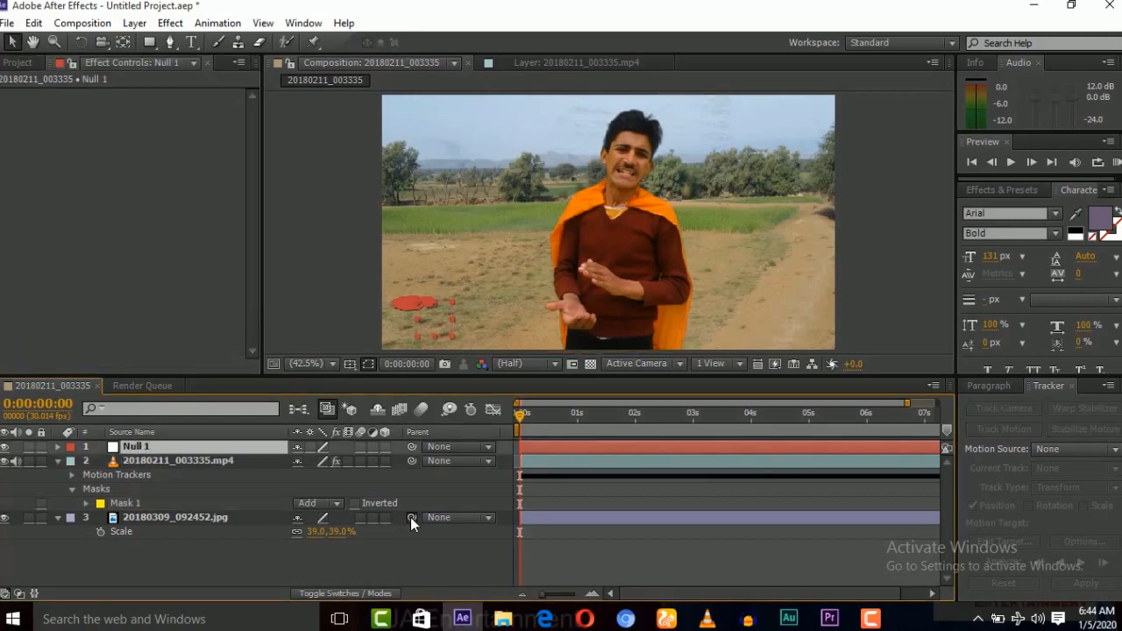